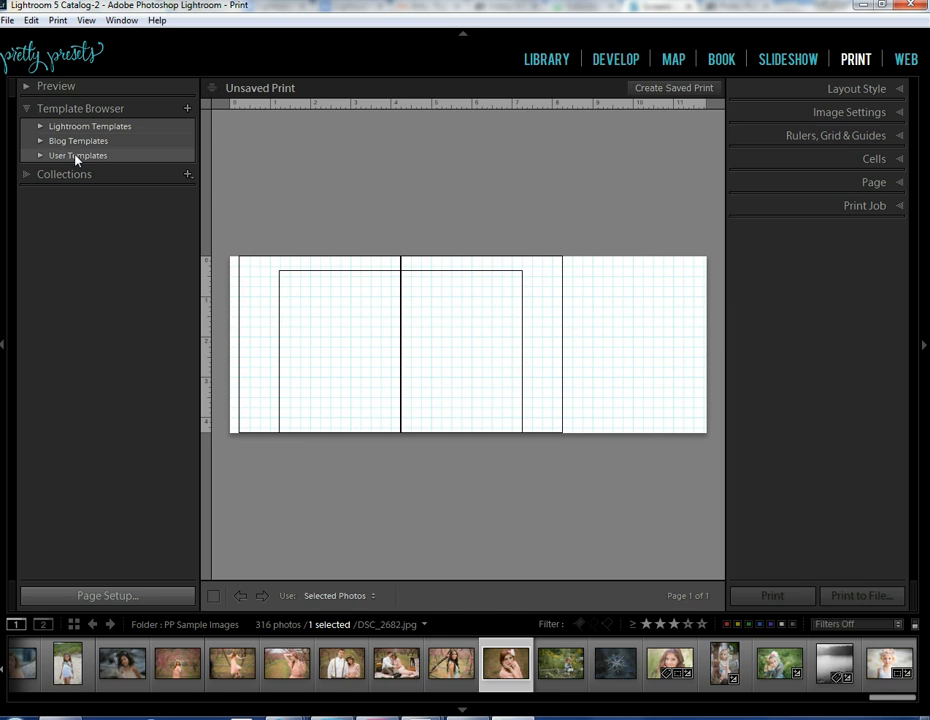
{"action": "mouse_move", "coordinate": [80, 160]}
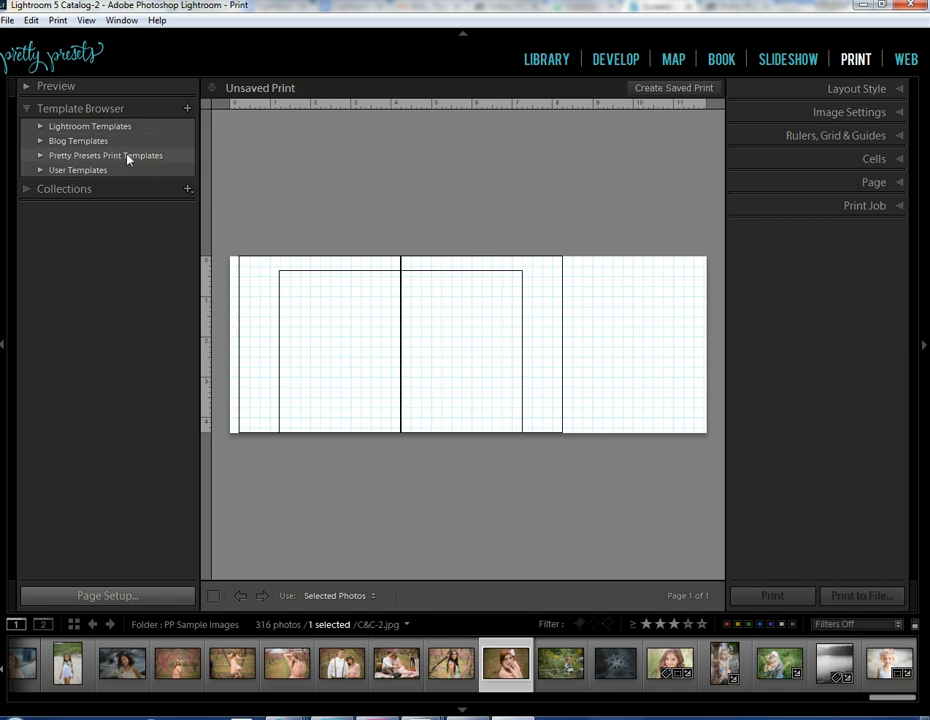
{"action": "mouse_move", "coordinate": [148, 158]}
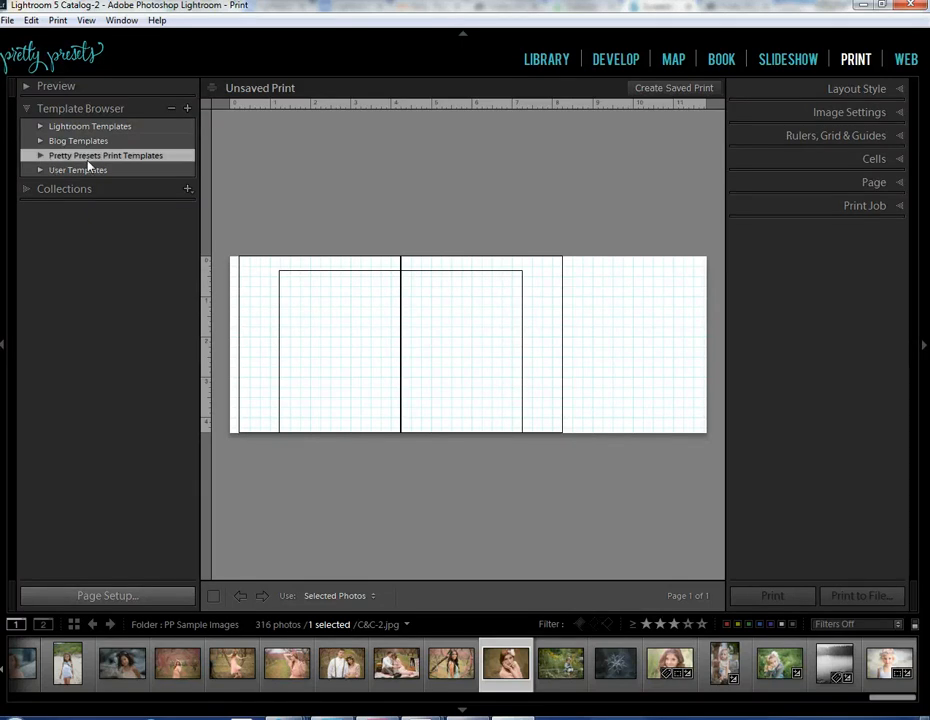
{"action": "mouse_move", "coordinate": [132, 356]}
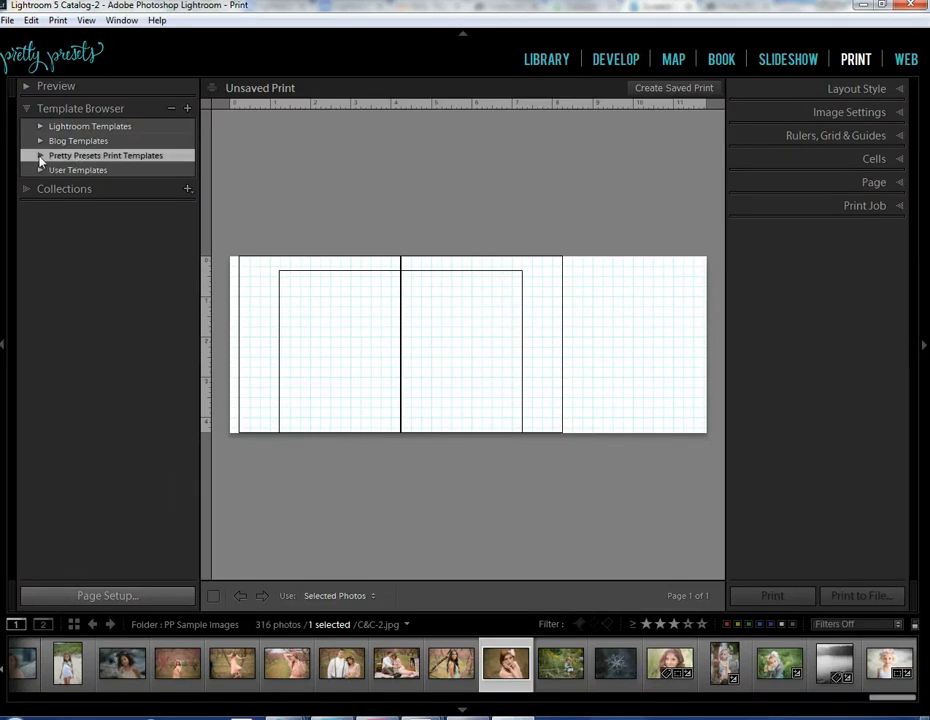
{"action": "left_click", "coordinate": [40, 156]}
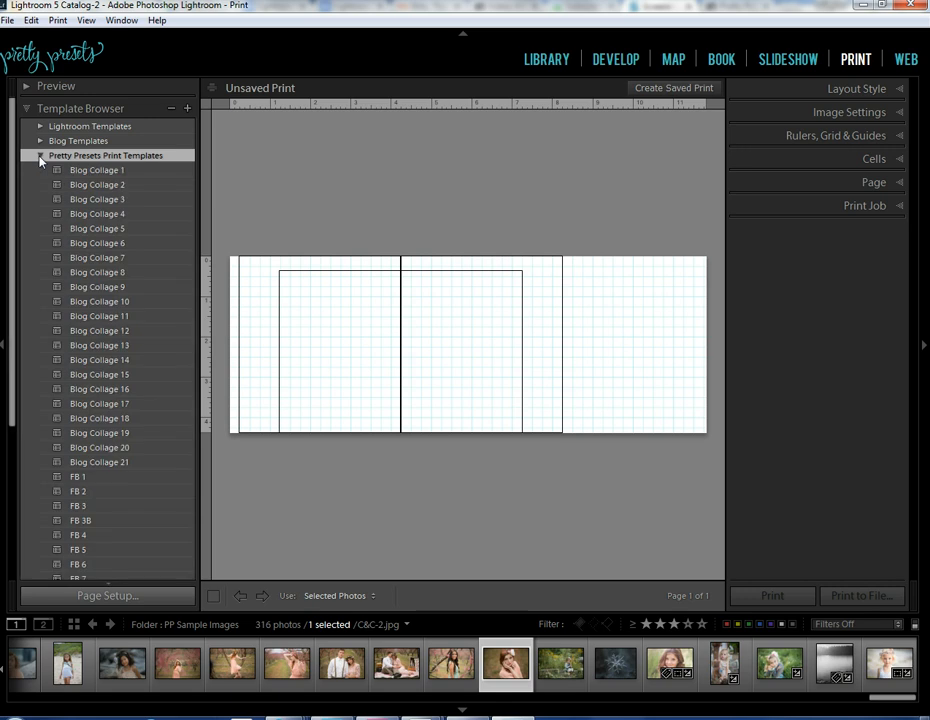
{"action": "left_click", "coordinate": [40, 156]}
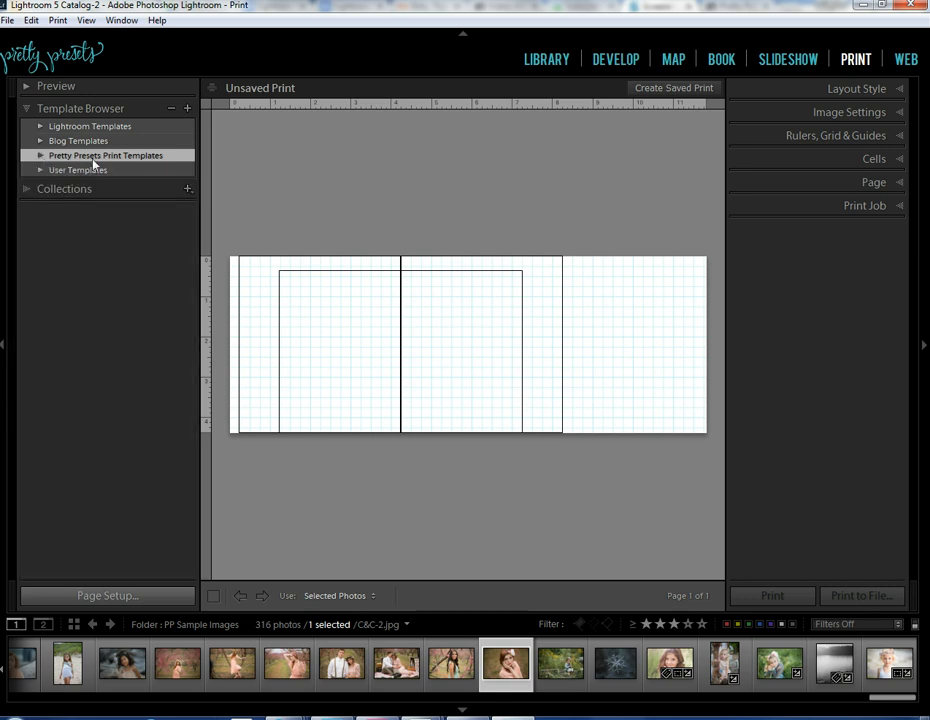
{"action": "left_click", "coordinate": [40, 156]}
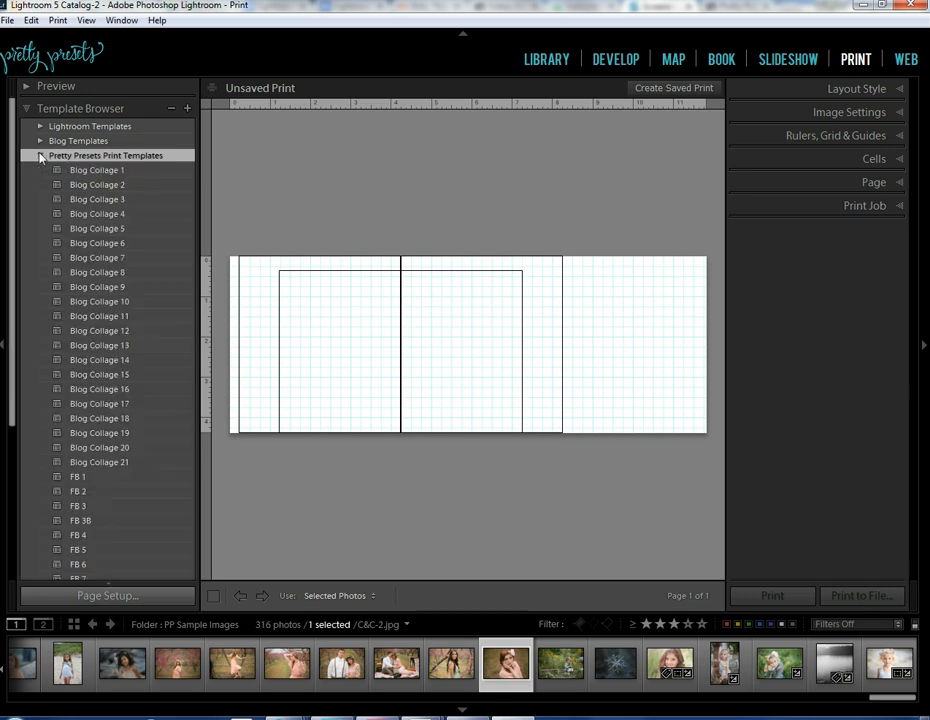
{"action": "left_click", "coordinate": [40, 156]}
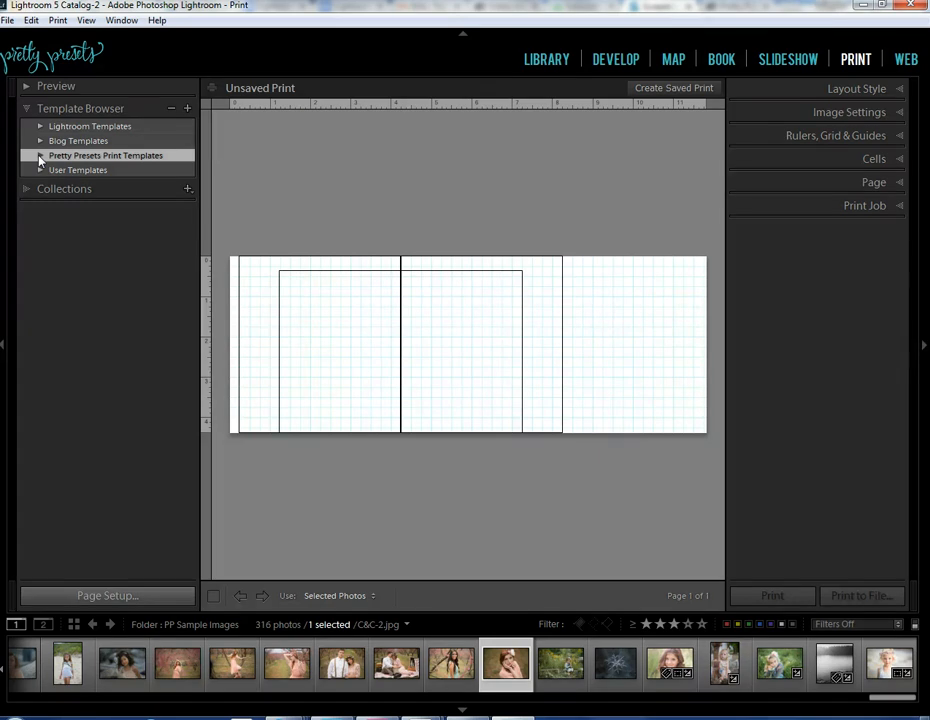
{"action": "left_click", "coordinate": [40, 156]}
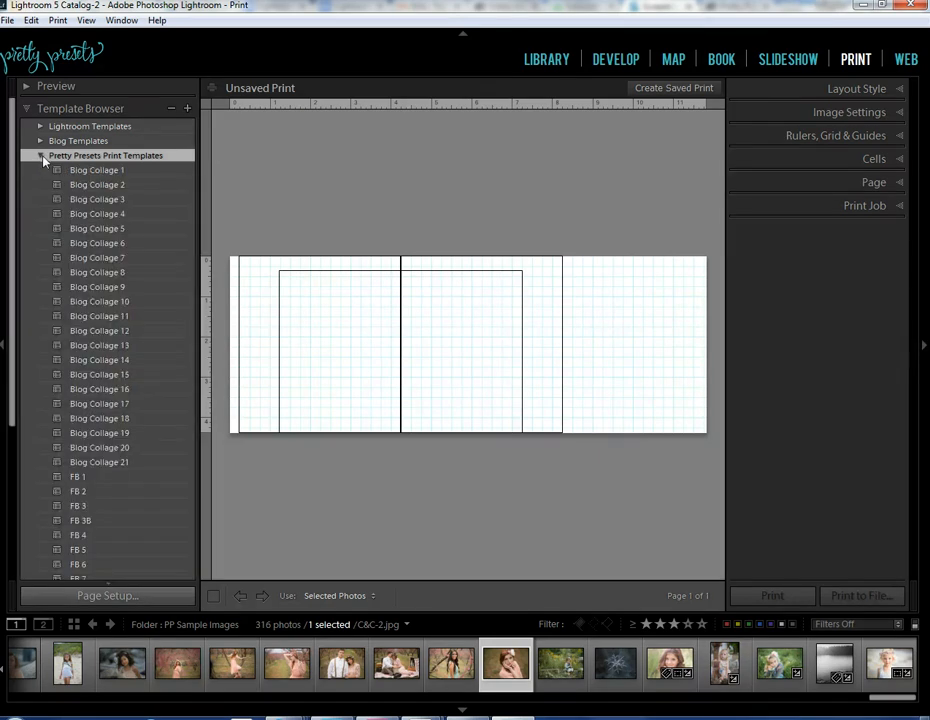
{"action": "left_click", "coordinate": [40, 156]}
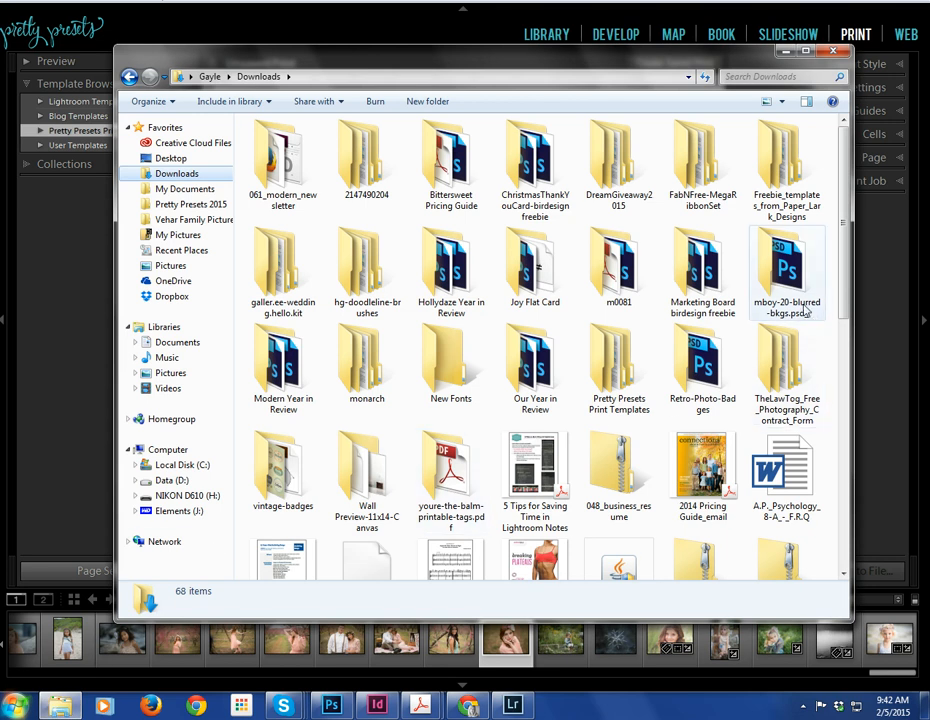
Step: Inspect the downloaded Pretty Presets Print Templates folder and its same-named subfolder, then return to Lightroom
{"action": "scroll", "scroll_direction": "down", "scroll_amount": 3}
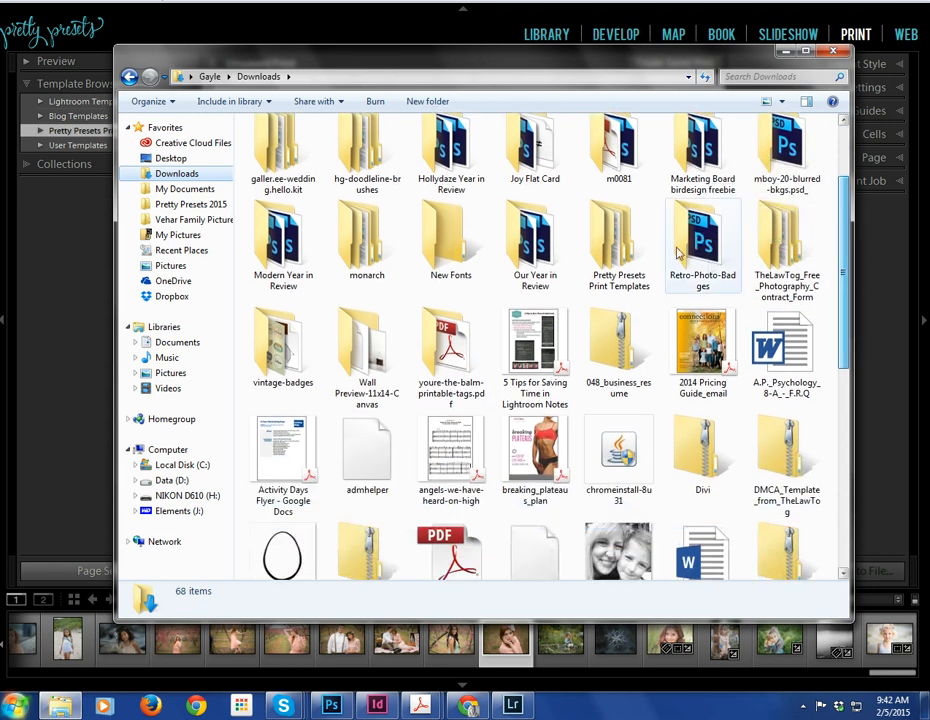
{"action": "double_click", "coordinate": [618, 238]}
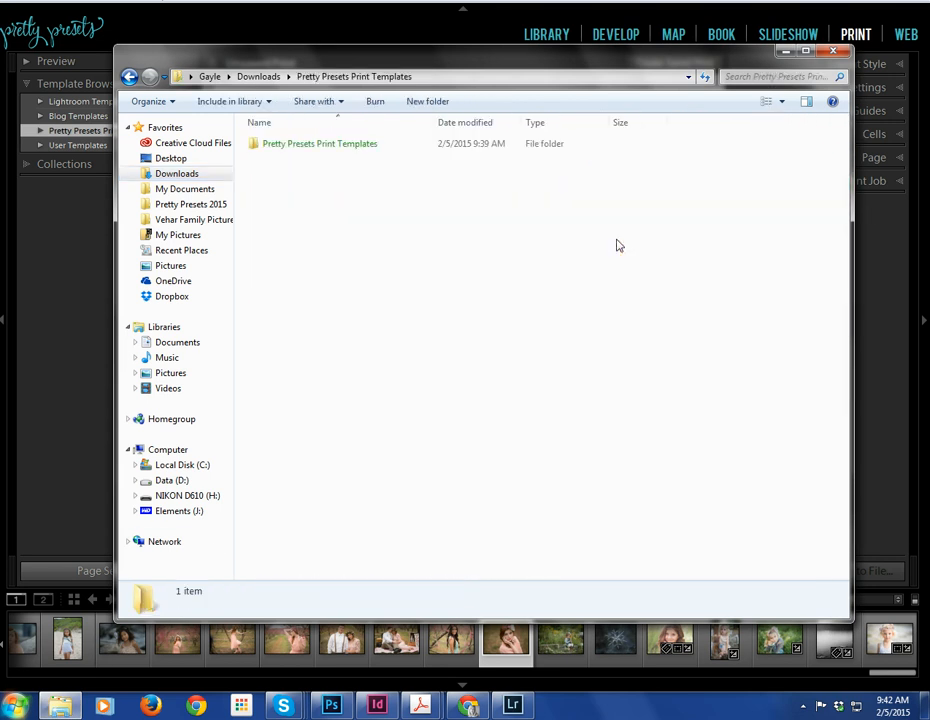
{"action": "left_click", "coordinate": [320, 144]}
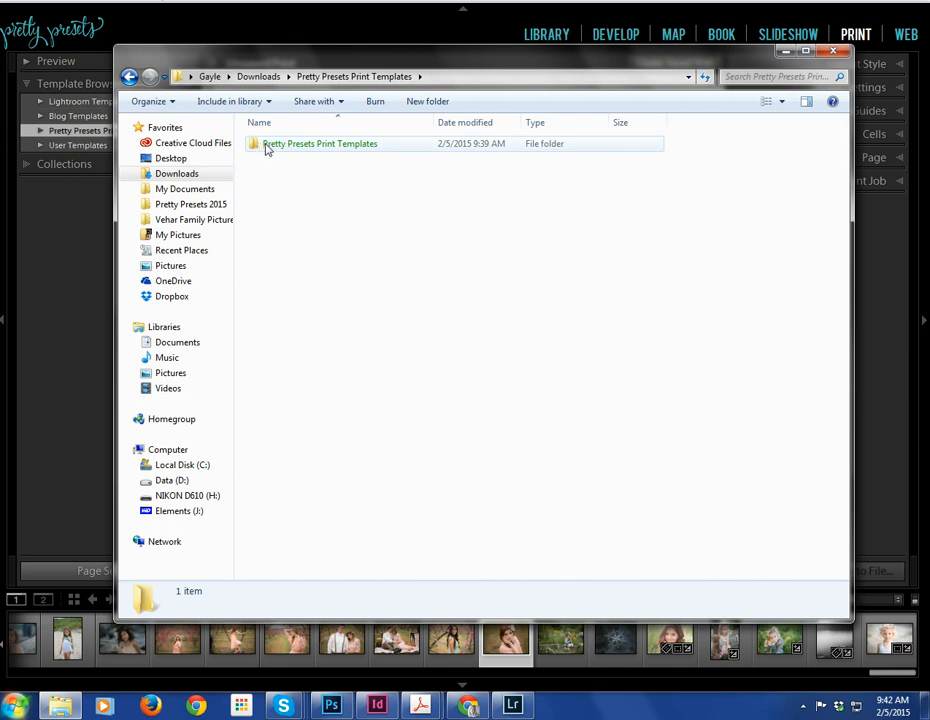
{"action": "double_click", "coordinate": [320, 144]}
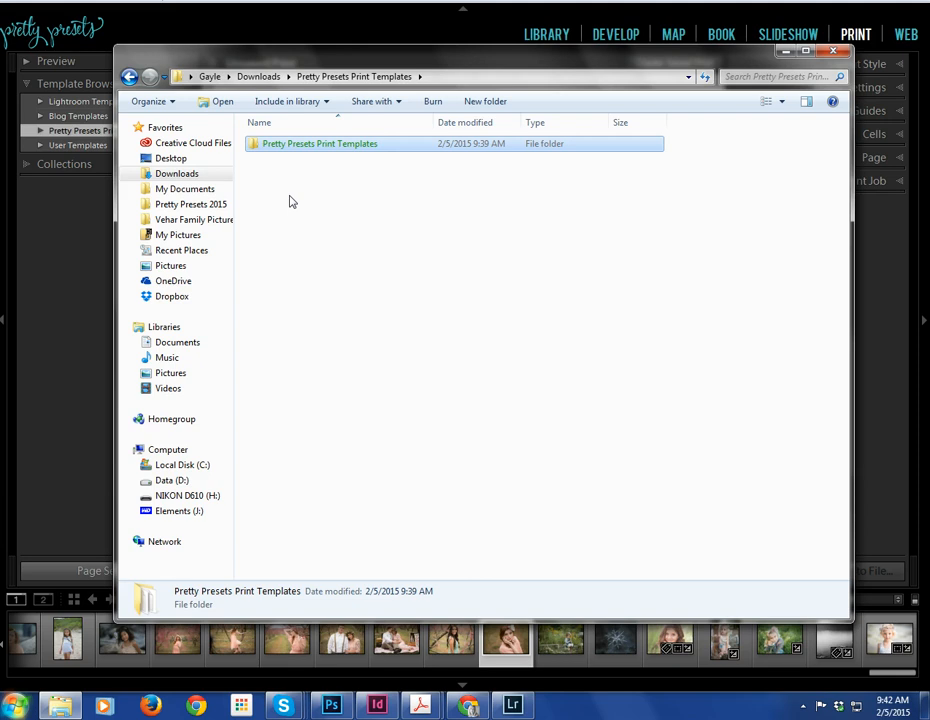
{"action": "mouse_move", "coordinate": [268, 148]}
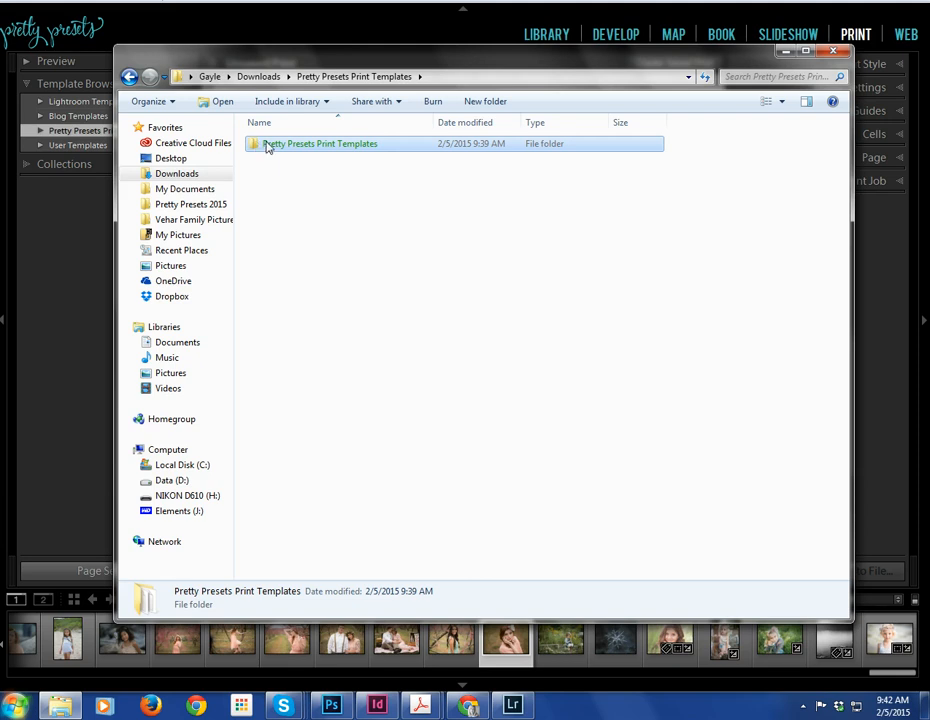
{"action": "mouse_move", "coordinate": [332, 152]}
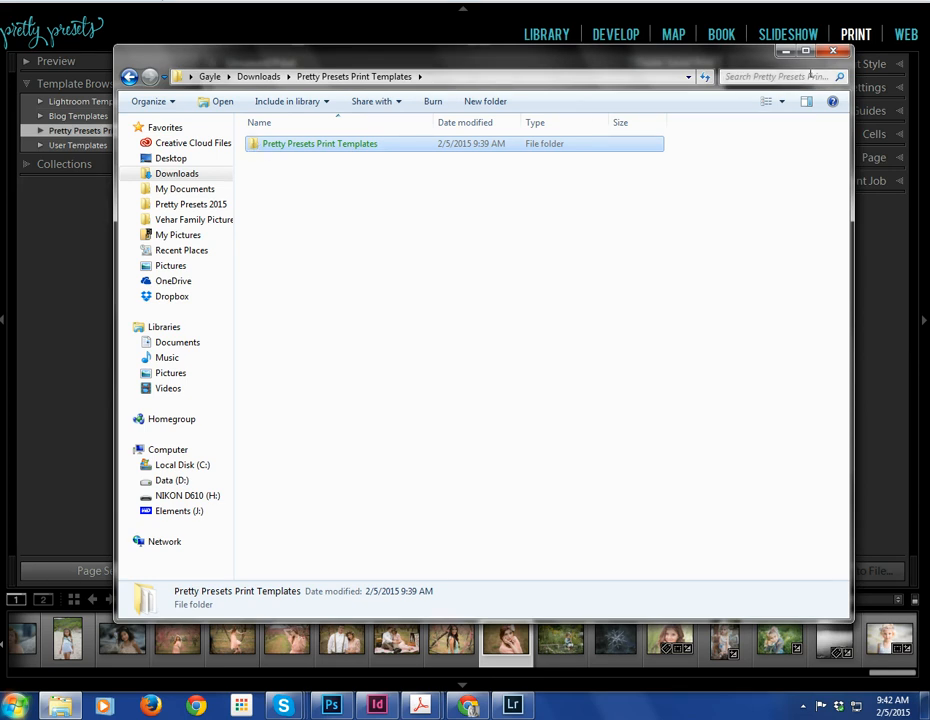
{"action": "left_click", "coordinate": [834, 52]}
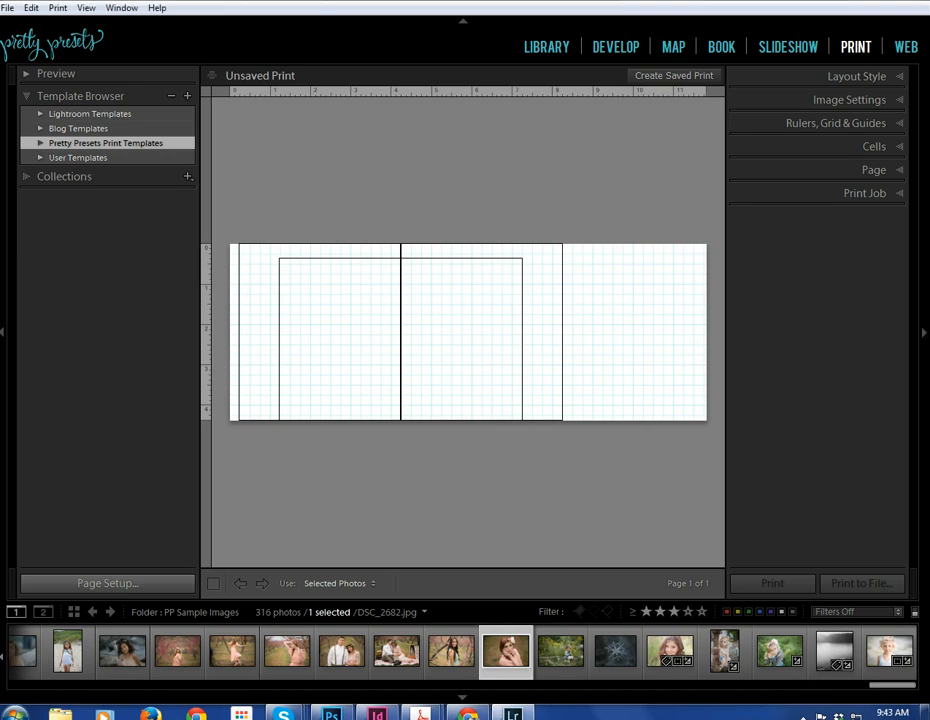
{"action": "left_click", "coordinate": [32, 8]}
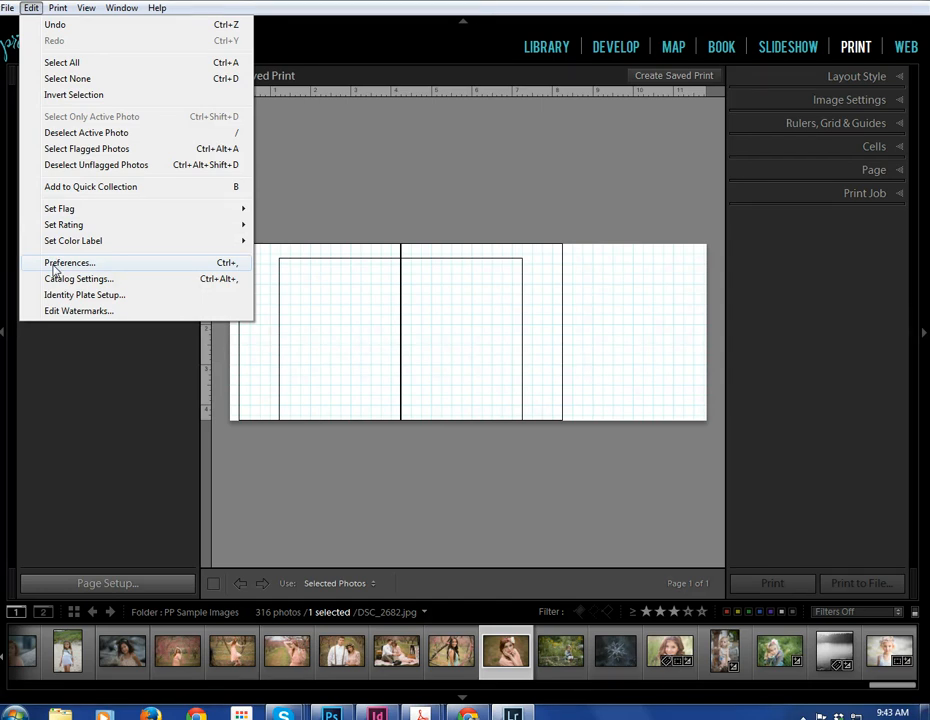
{"action": "left_click", "coordinate": [68, 264]}
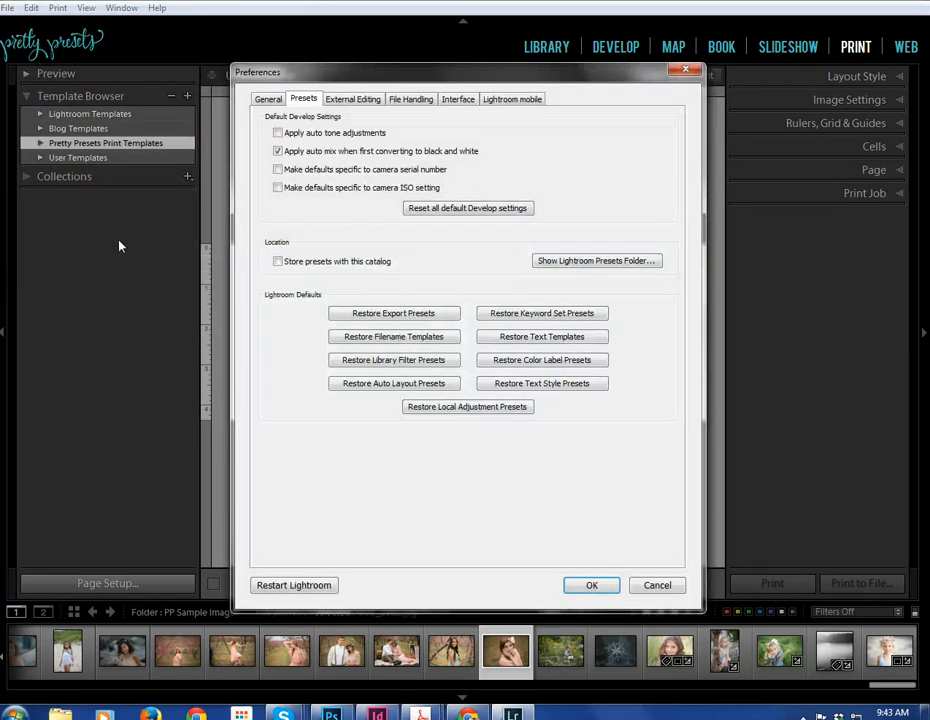
{"action": "left_click", "coordinate": [278, 260]}
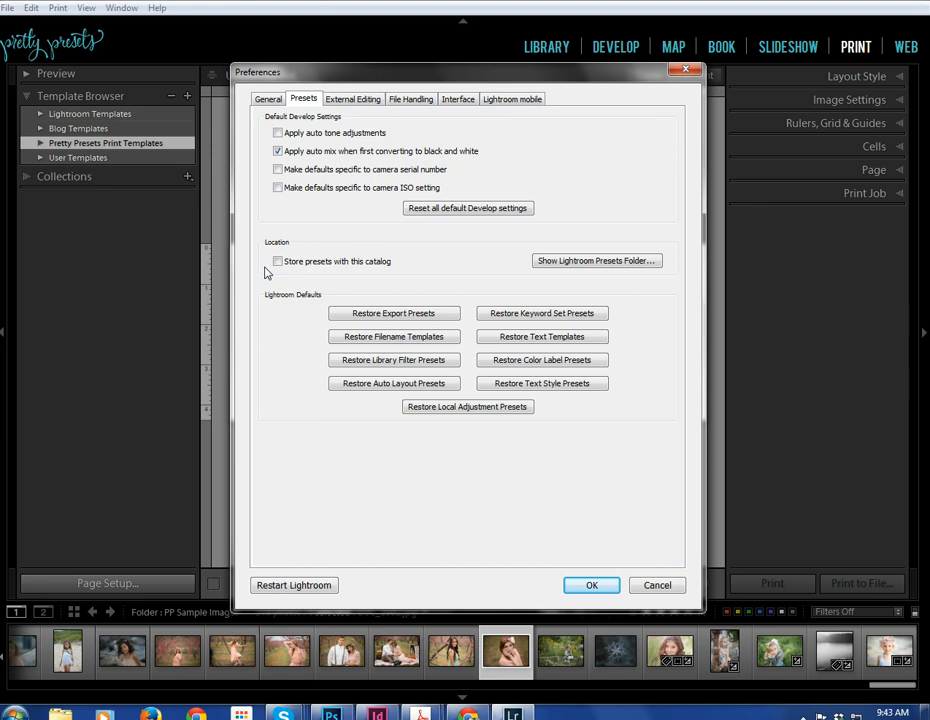
{"action": "mouse_move", "coordinate": [268, 272]}
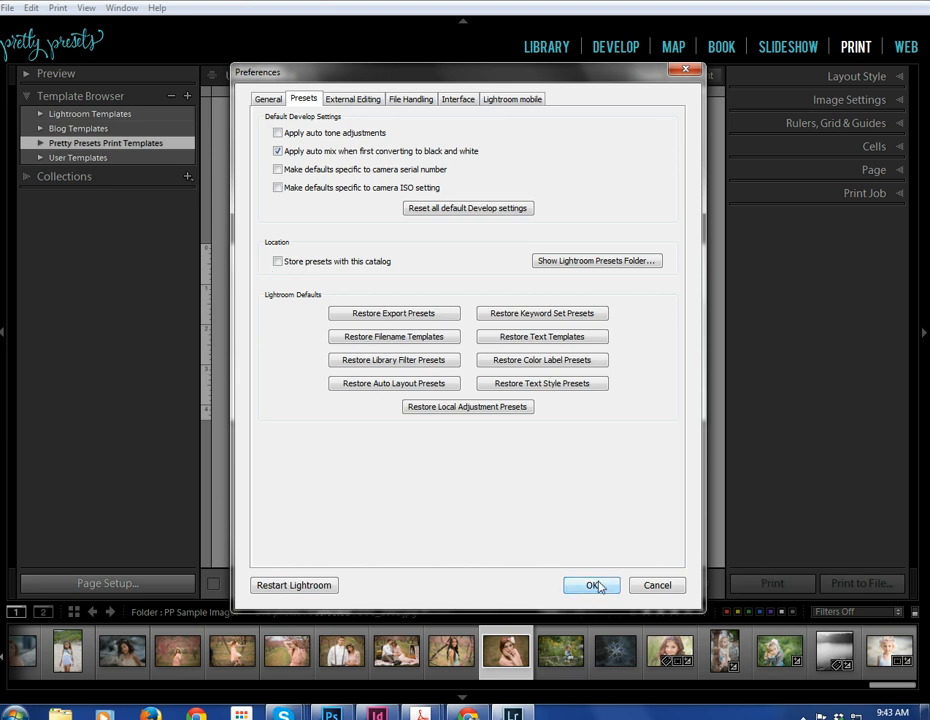
{"action": "left_click", "coordinate": [592, 584]}
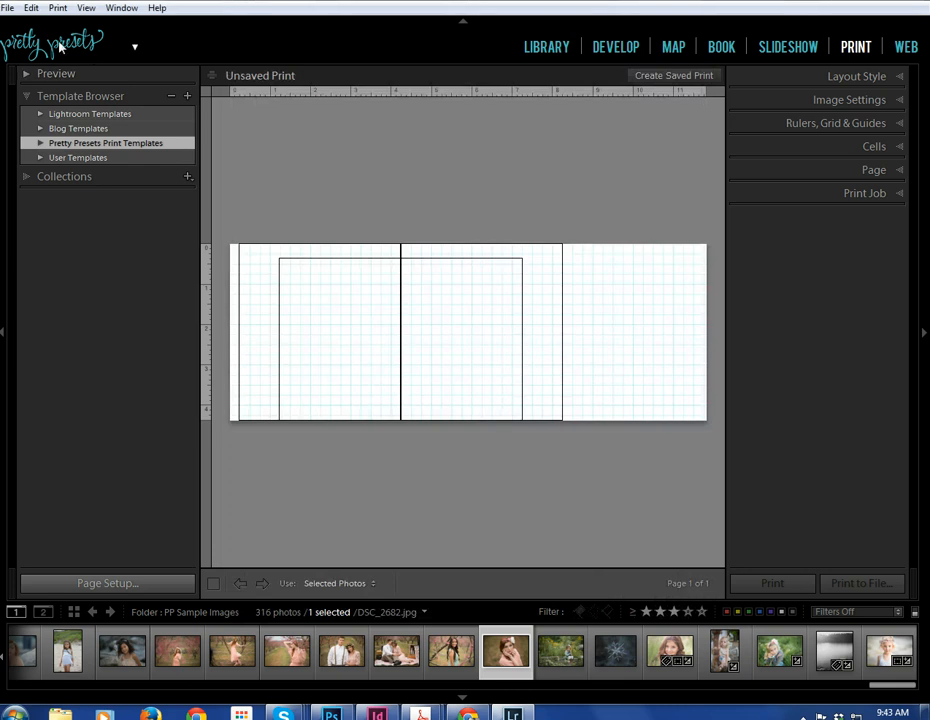
{"action": "mouse_move", "coordinate": [128, 412]}
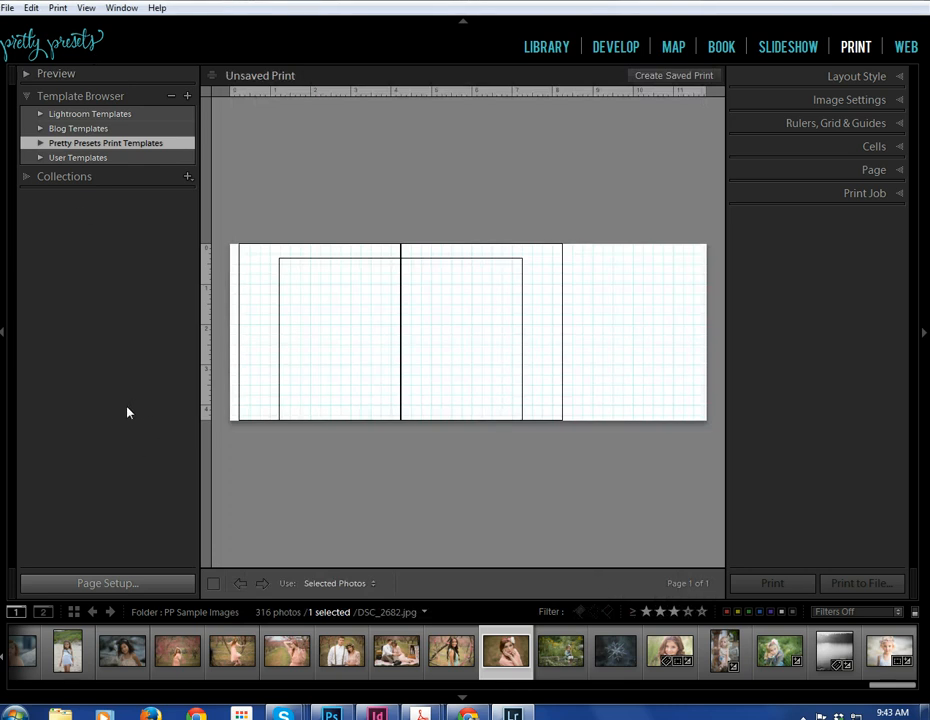
{"action": "mouse_move", "coordinate": [222, 350]}
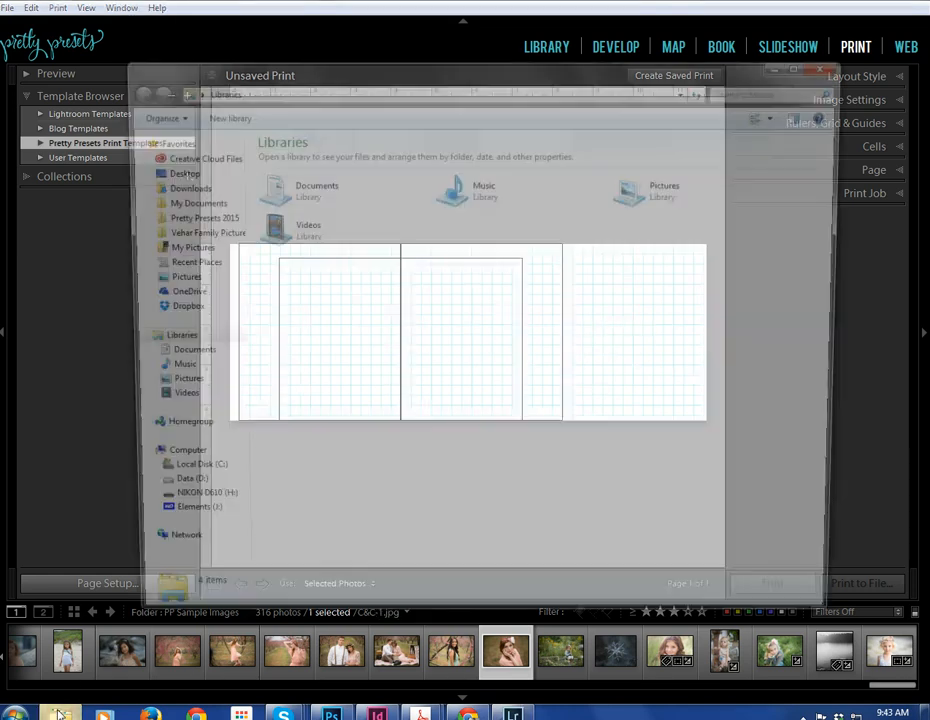
Step: Bring the zipped Pretty Presets Print Templates folder into view in Downloads
{"action": "left_click", "coordinate": [176, 186]}
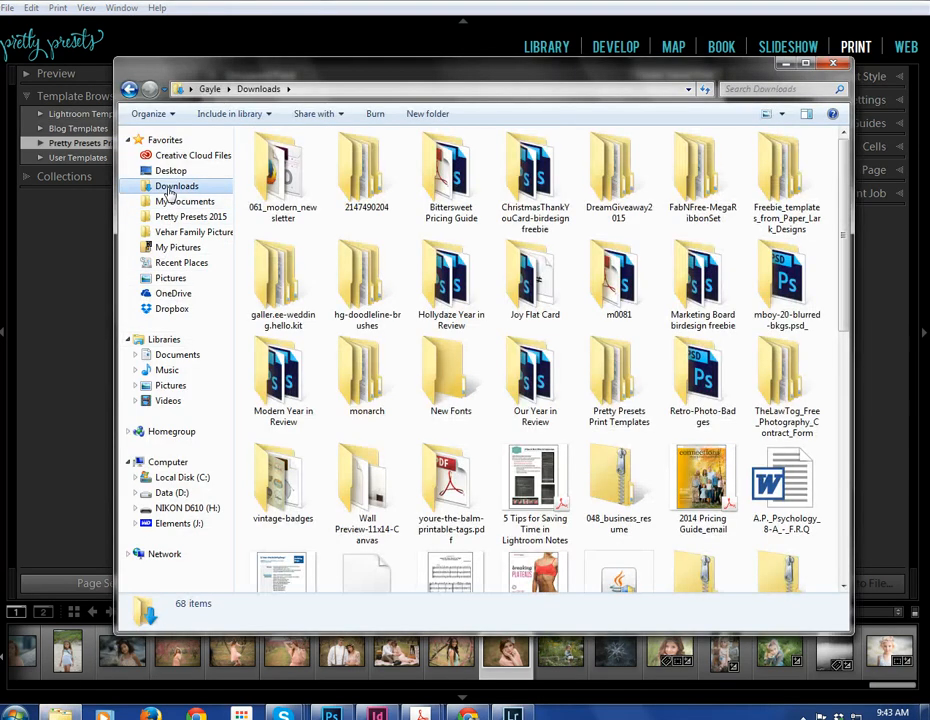
{"action": "scroll", "scroll_direction": "down", "scroll_amount": 3}
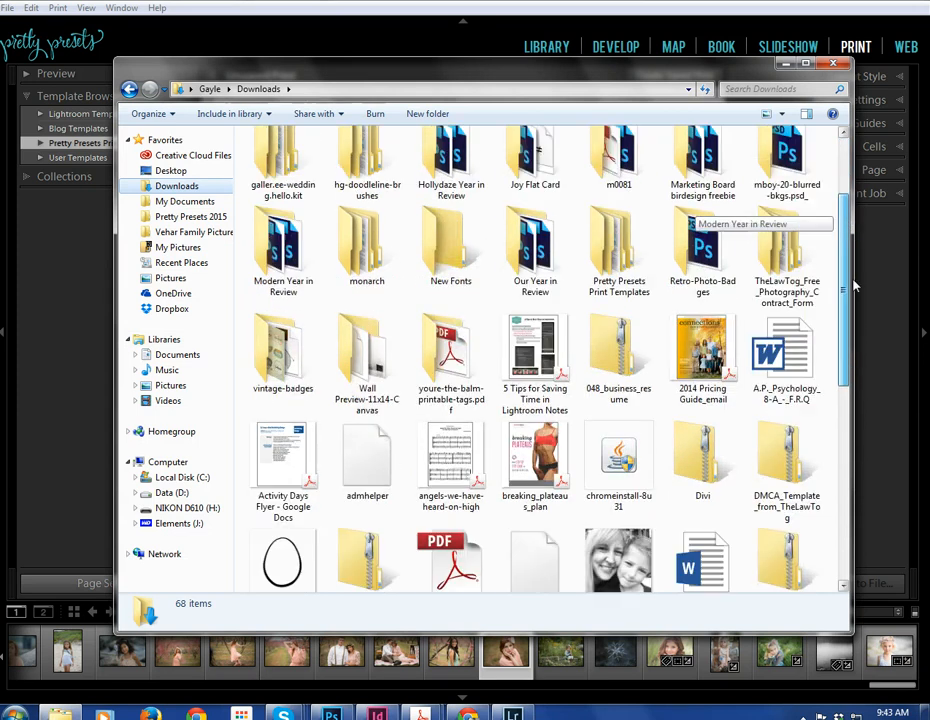
{"action": "scroll", "scroll_direction": "down", "scroll_amount": 3}
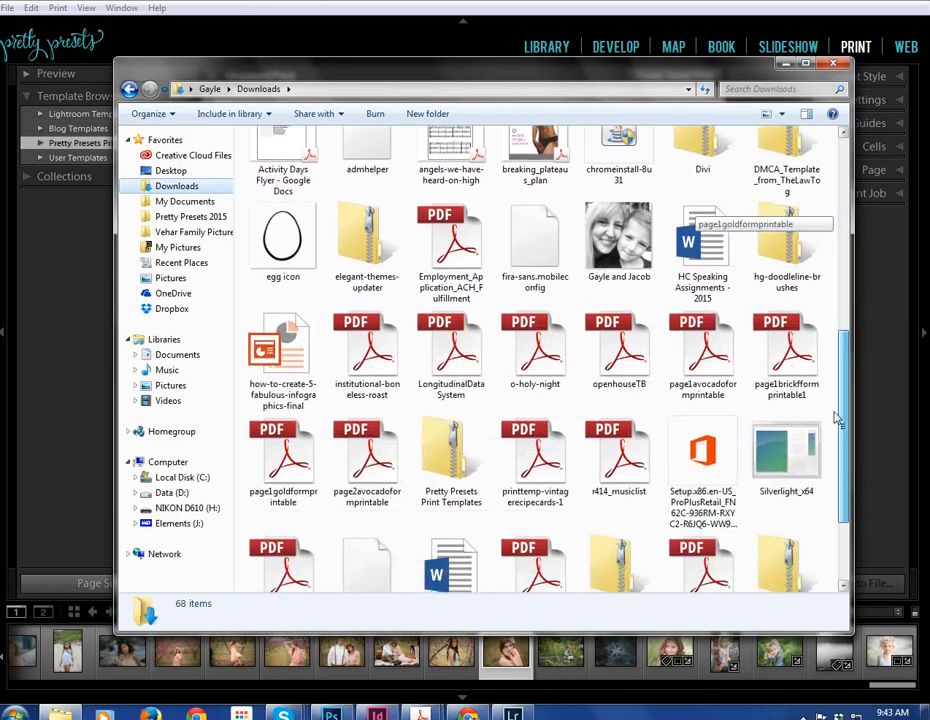
{"action": "scroll", "scroll_direction": "down", "scroll_amount": 3}
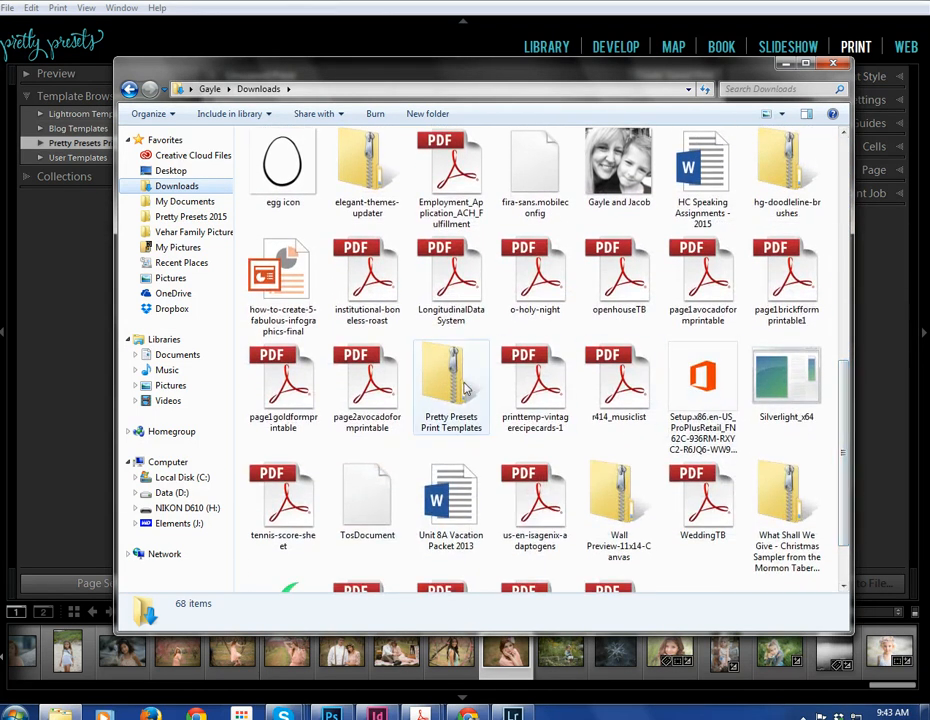
{"action": "mouse_move", "coordinate": [452, 380]}
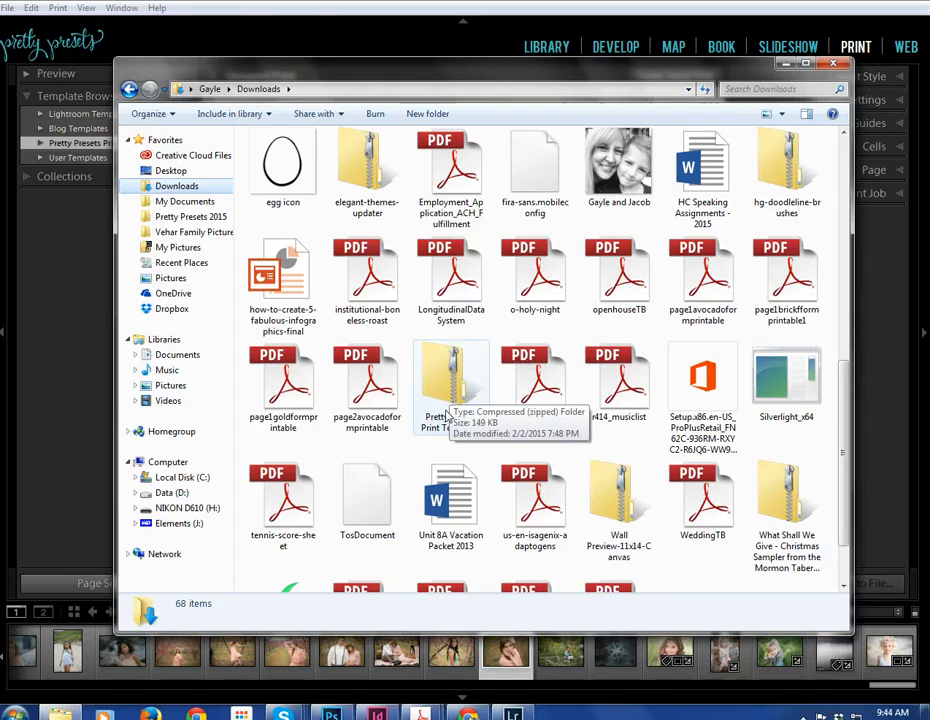
Step: Extract All on the templates zip into Downloads, declining to merge with the existing folder, then return to Lightroom
{"action": "right_click", "coordinate": [452, 384]}
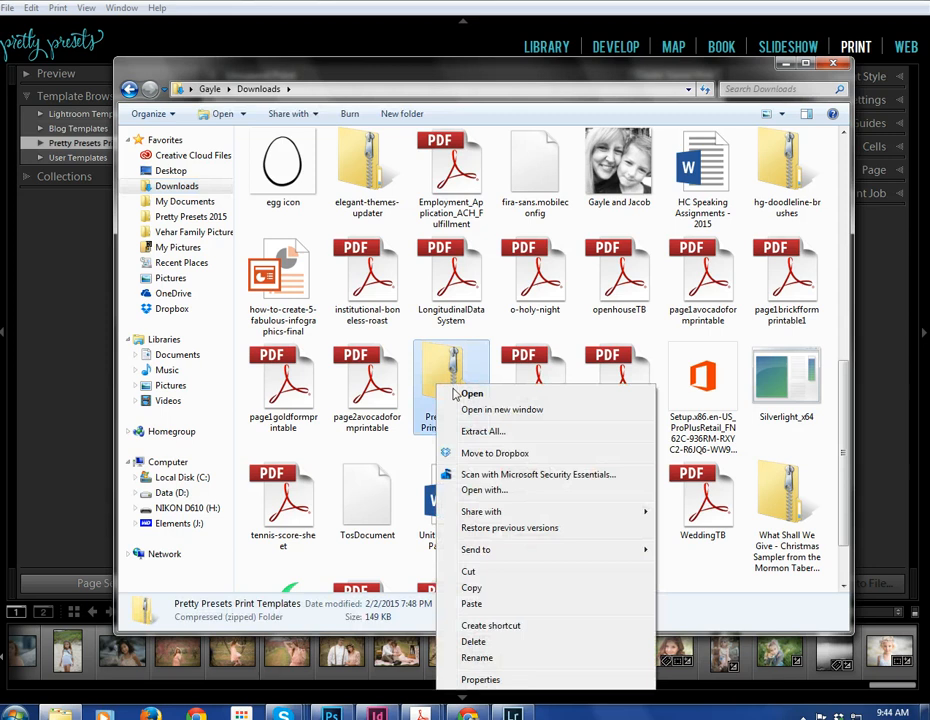
{"action": "mouse_move", "coordinate": [490, 432]}
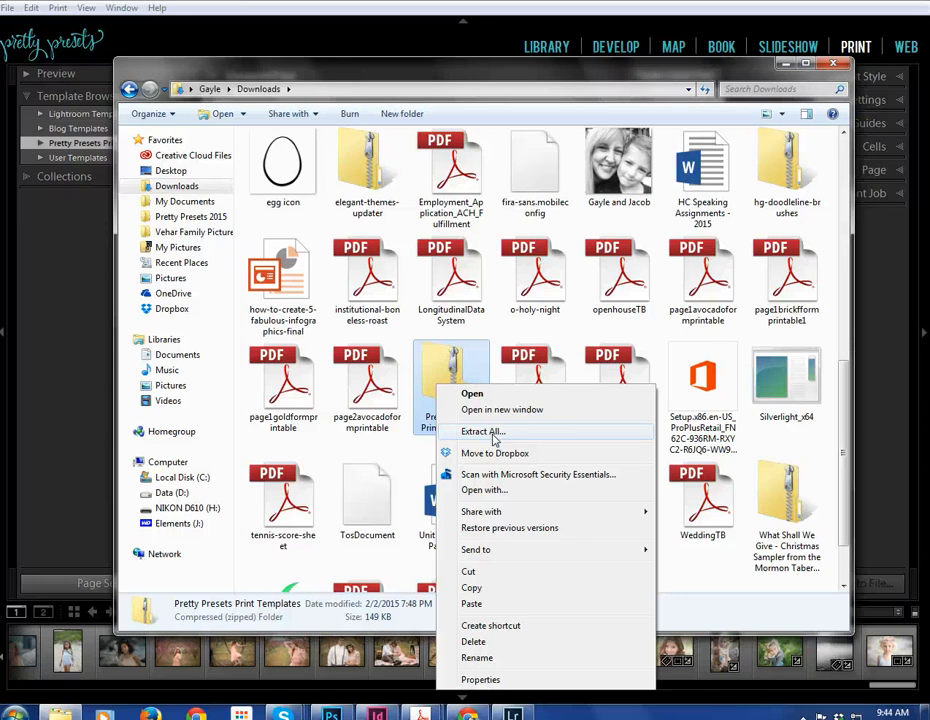
{"action": "left_click", "coordinate": [484, 432]}
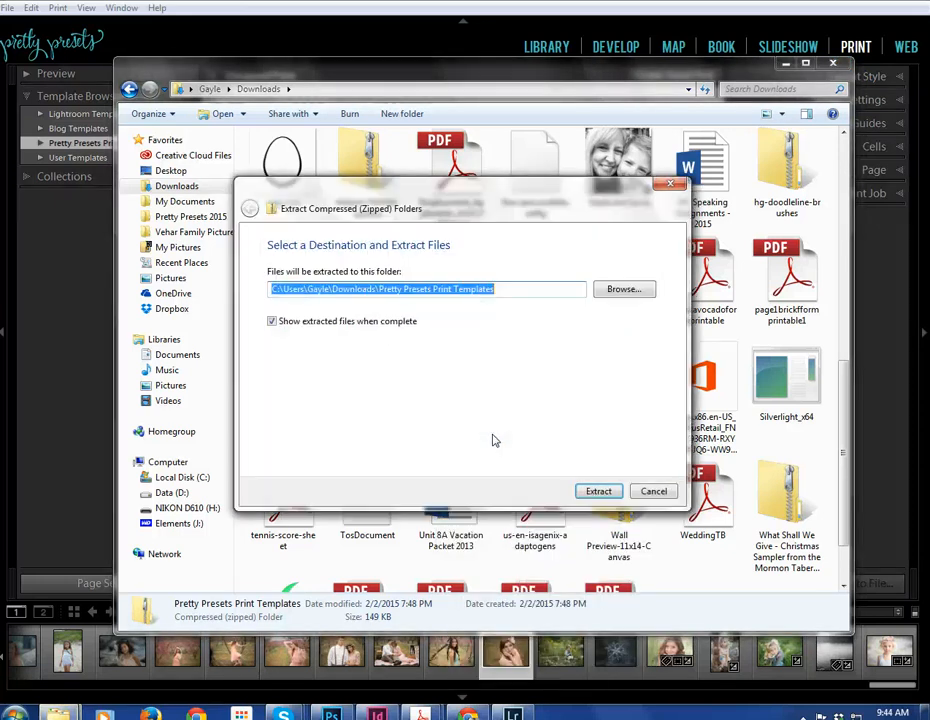
{"action": "left_click", "coordinate": [598, 492]}
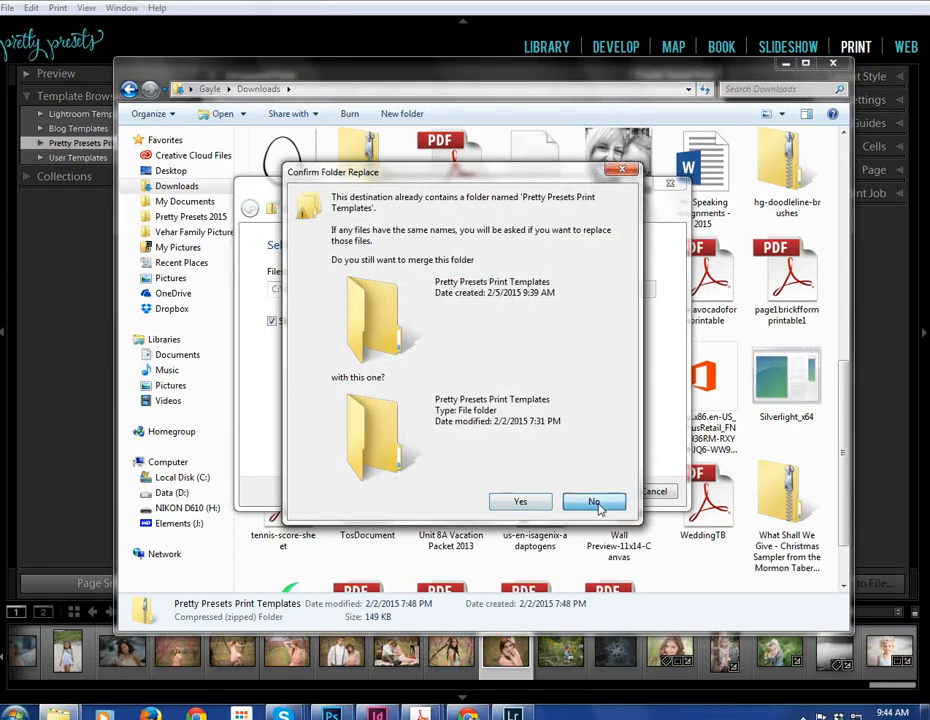
{"action": "left_click", "coordinate": [594, 500]}
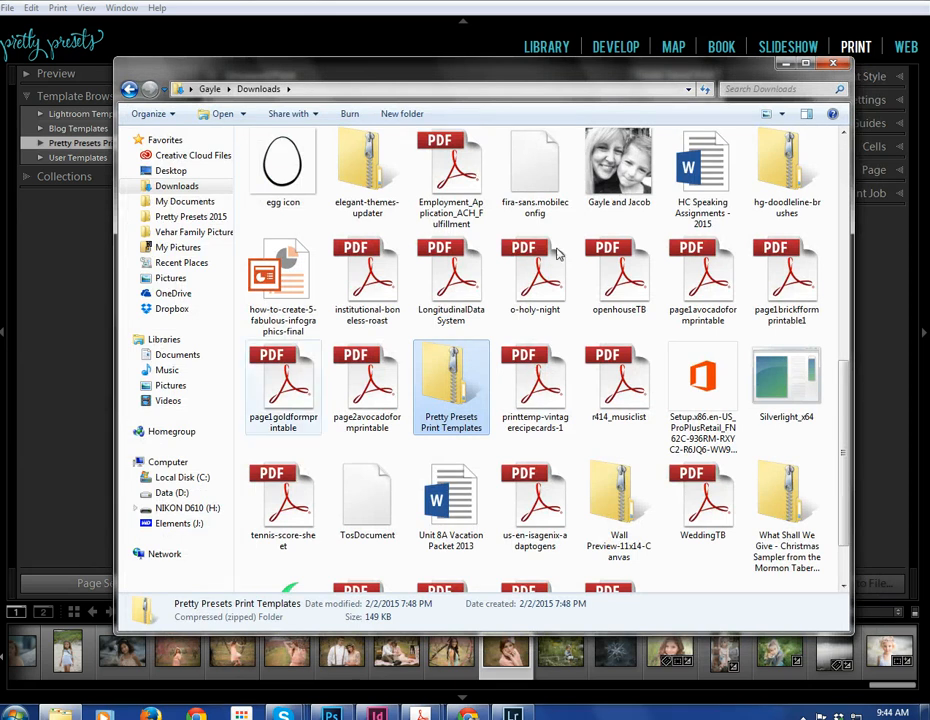
{"action": "left_click", "coordinate": [832, 62]}
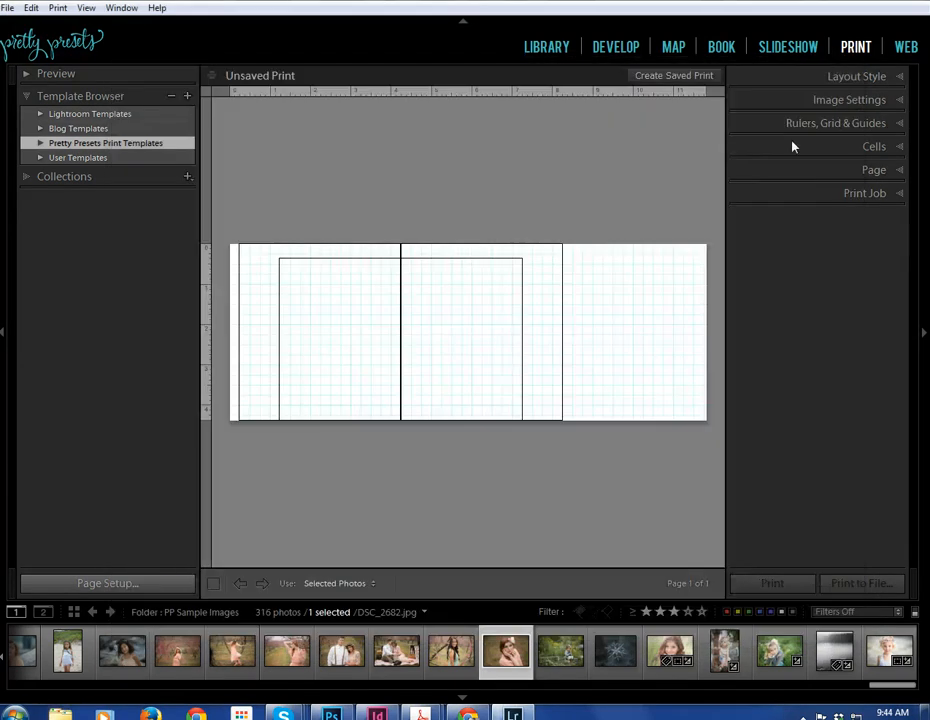